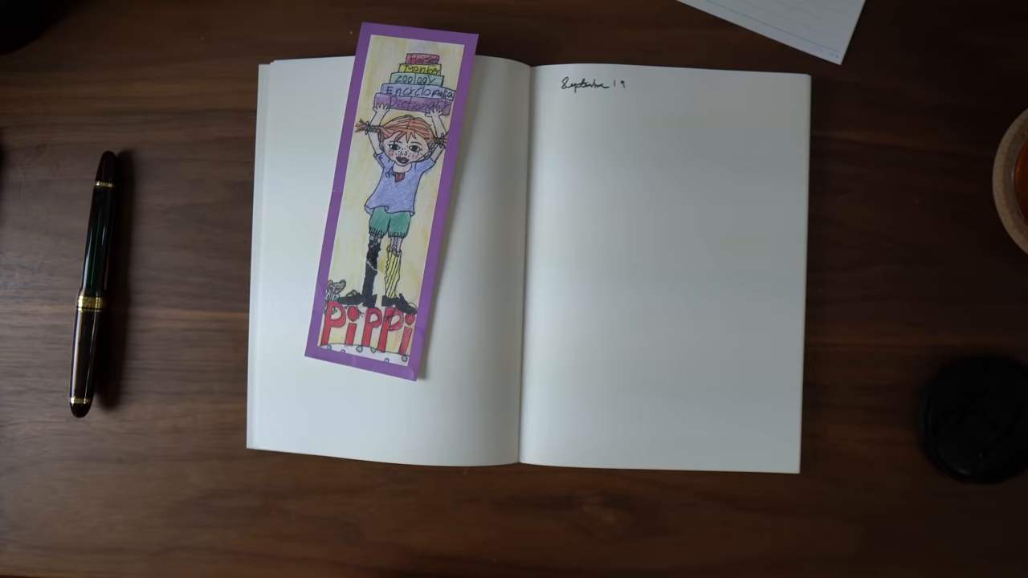
left_click_drag(394, 200, 394, 450)
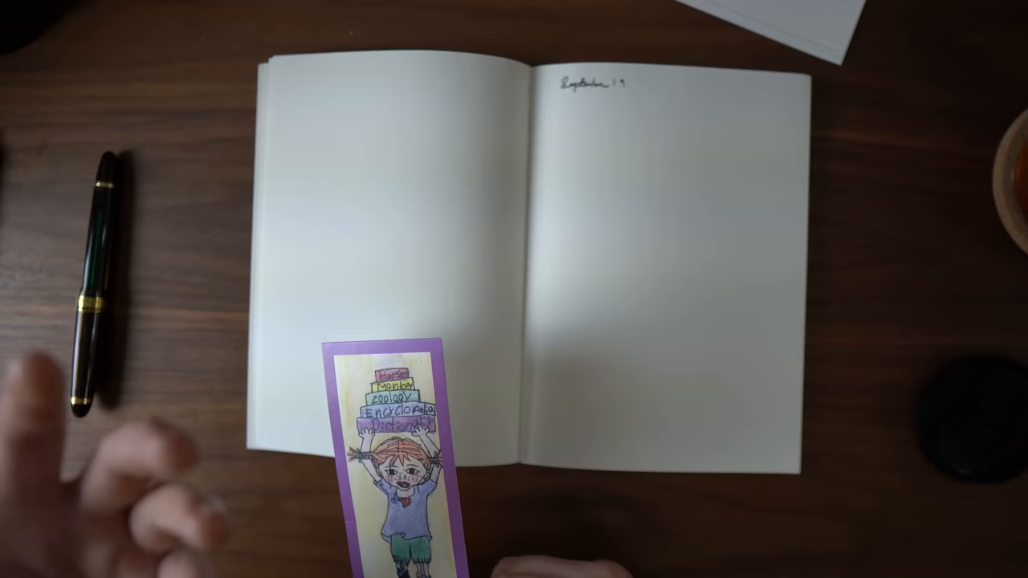